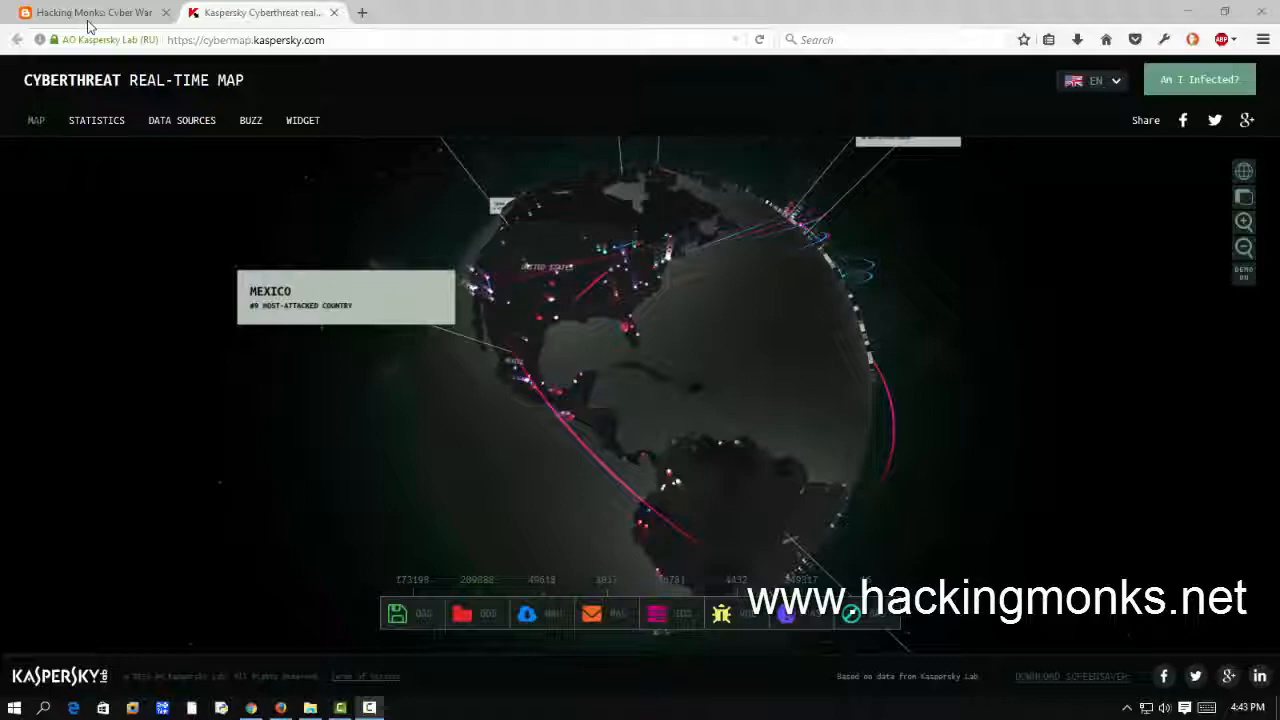
Return to the Hacking Monks Cyber War post and bring its list of live attack-map links into view.
left_click(90, 12)
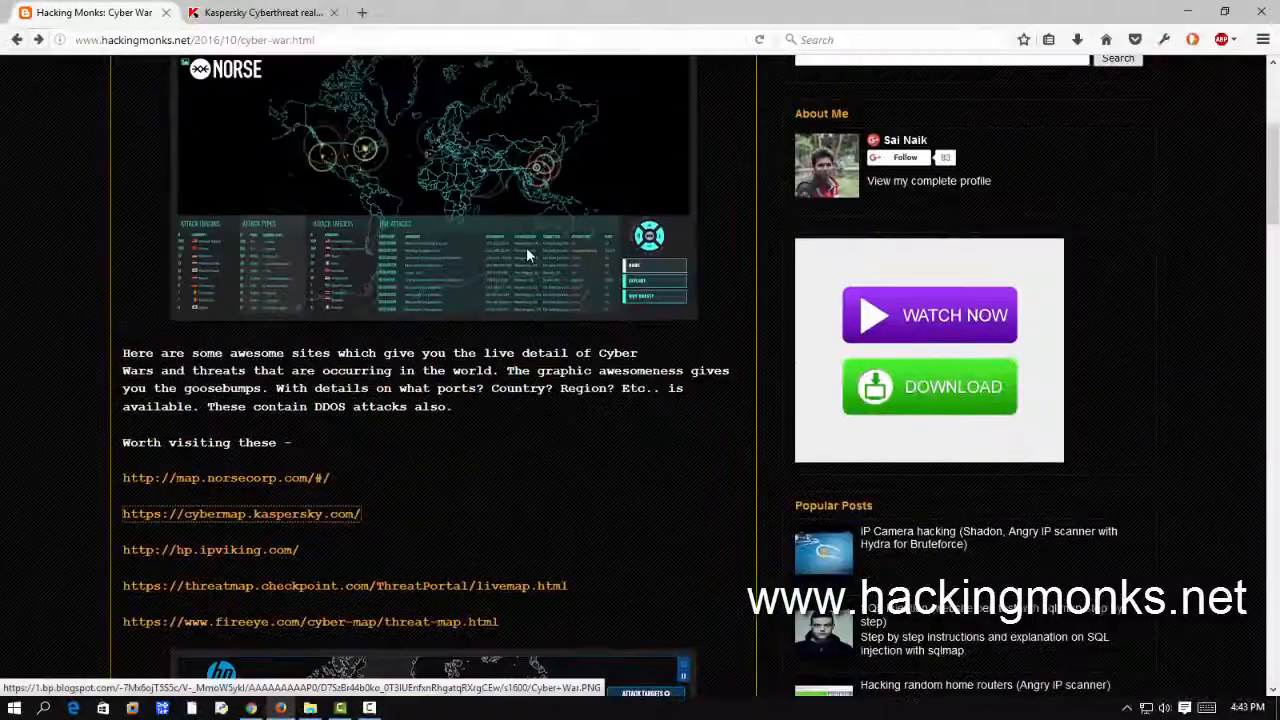
scroll("up", 3)
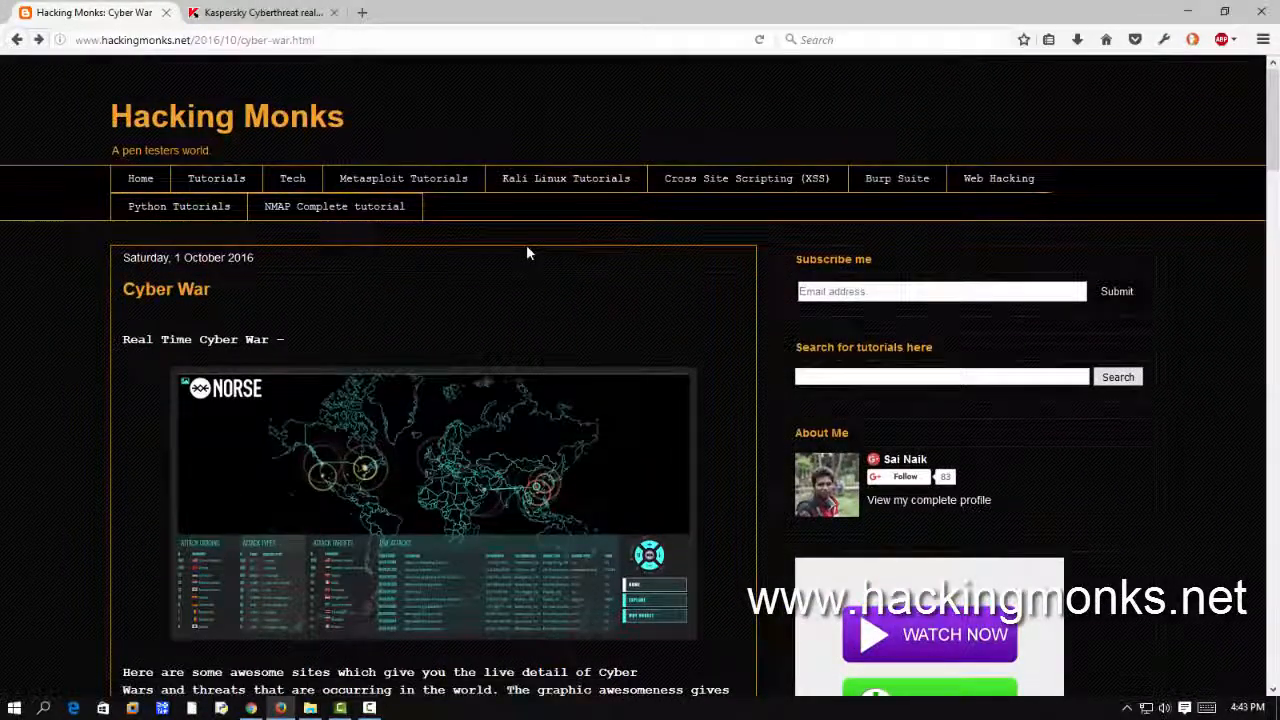
left_click(196, 40)
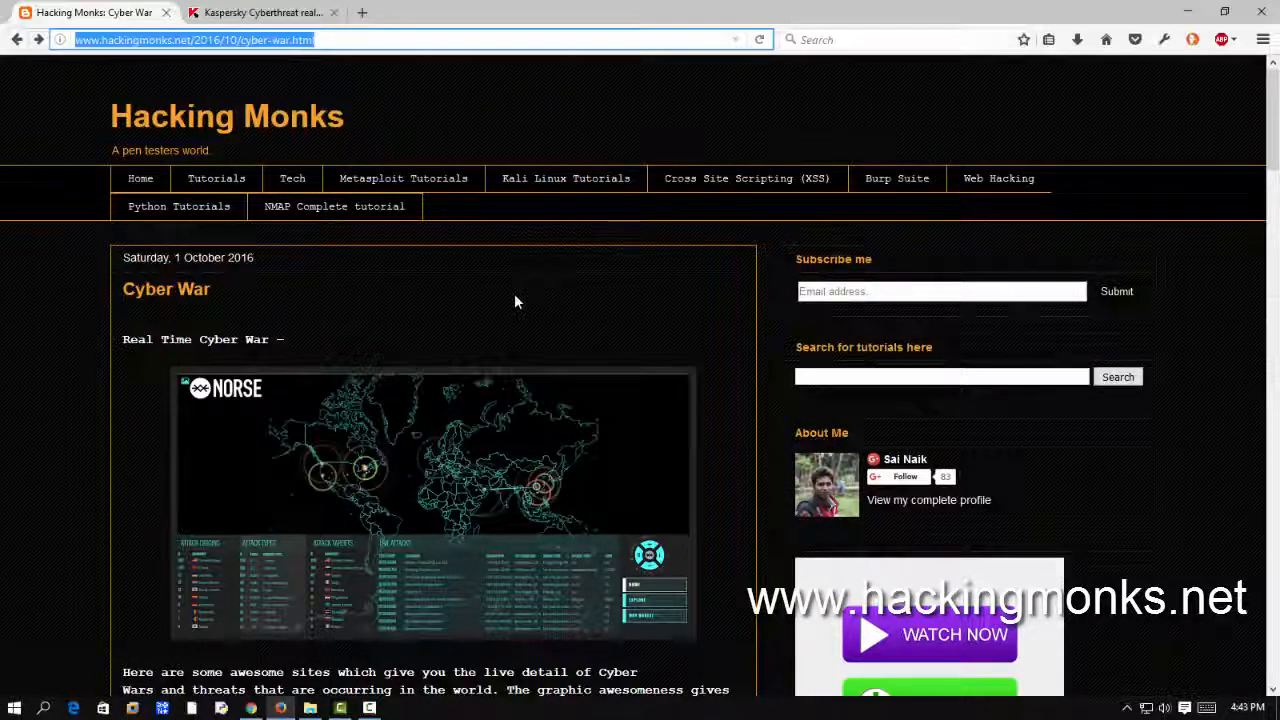
scroll("down", 3)
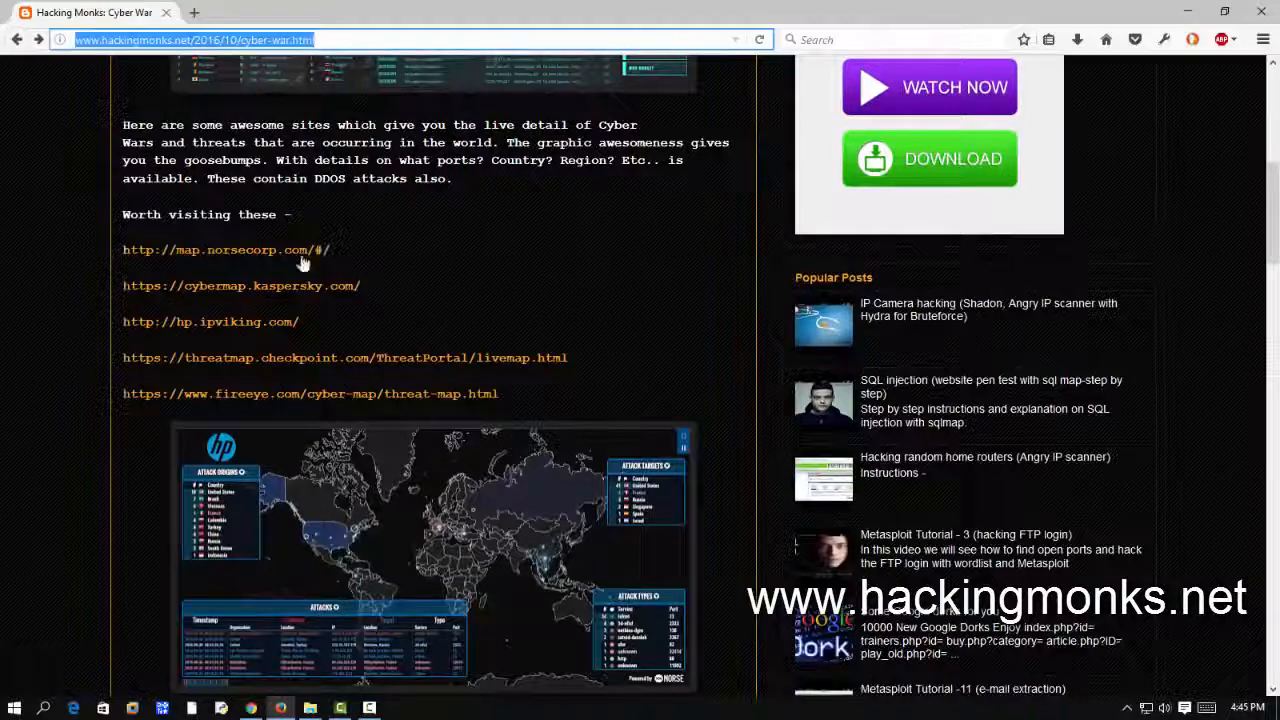
left_click(224, 248)
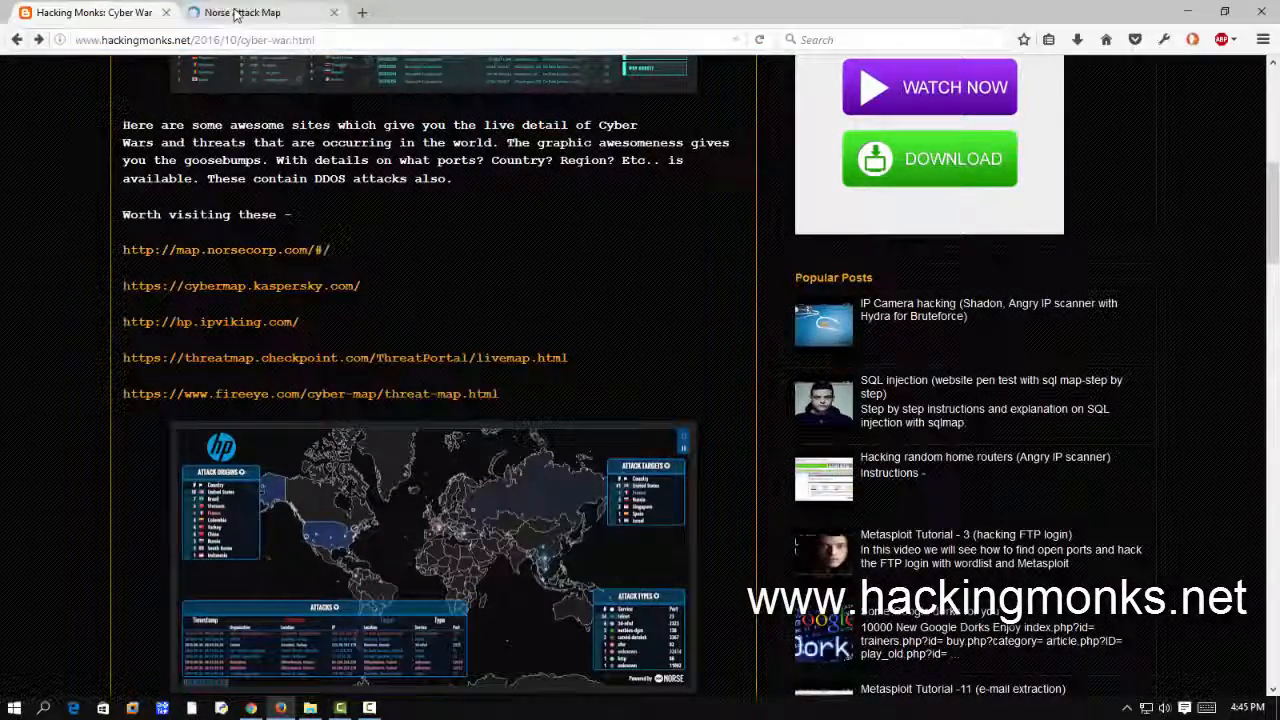
left_click(226, 248)
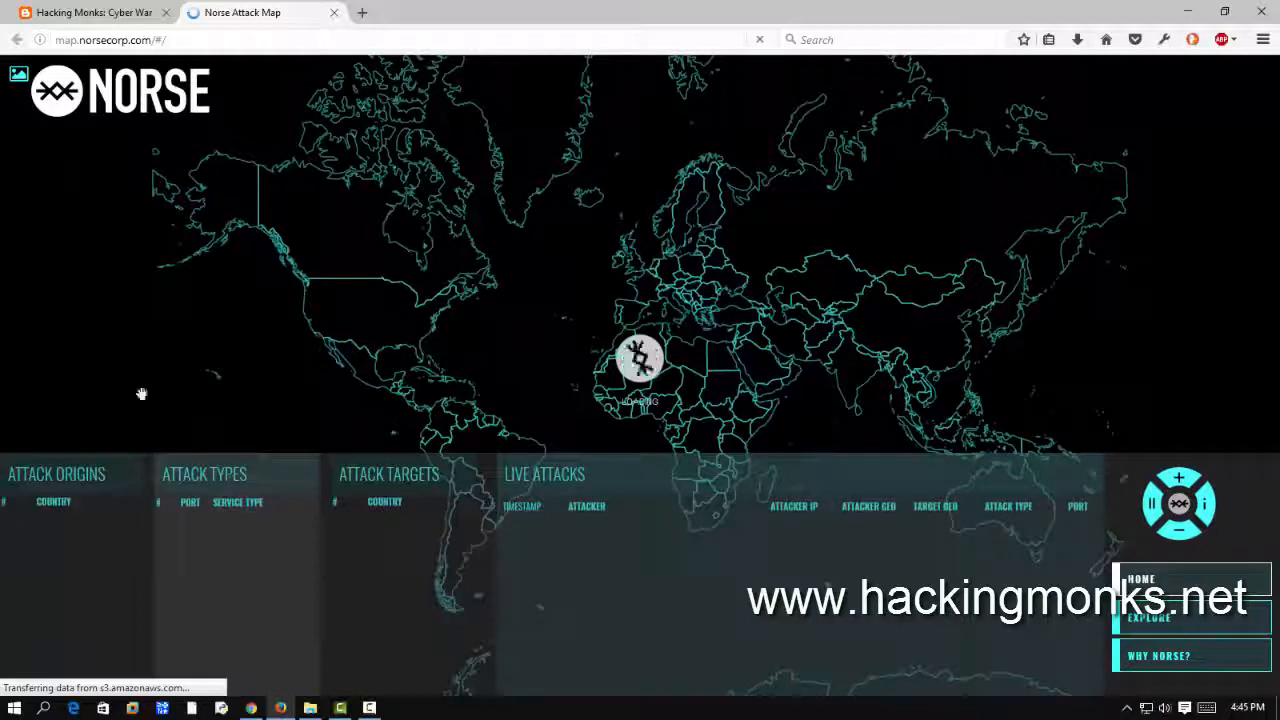
mouse_move(72, 532)
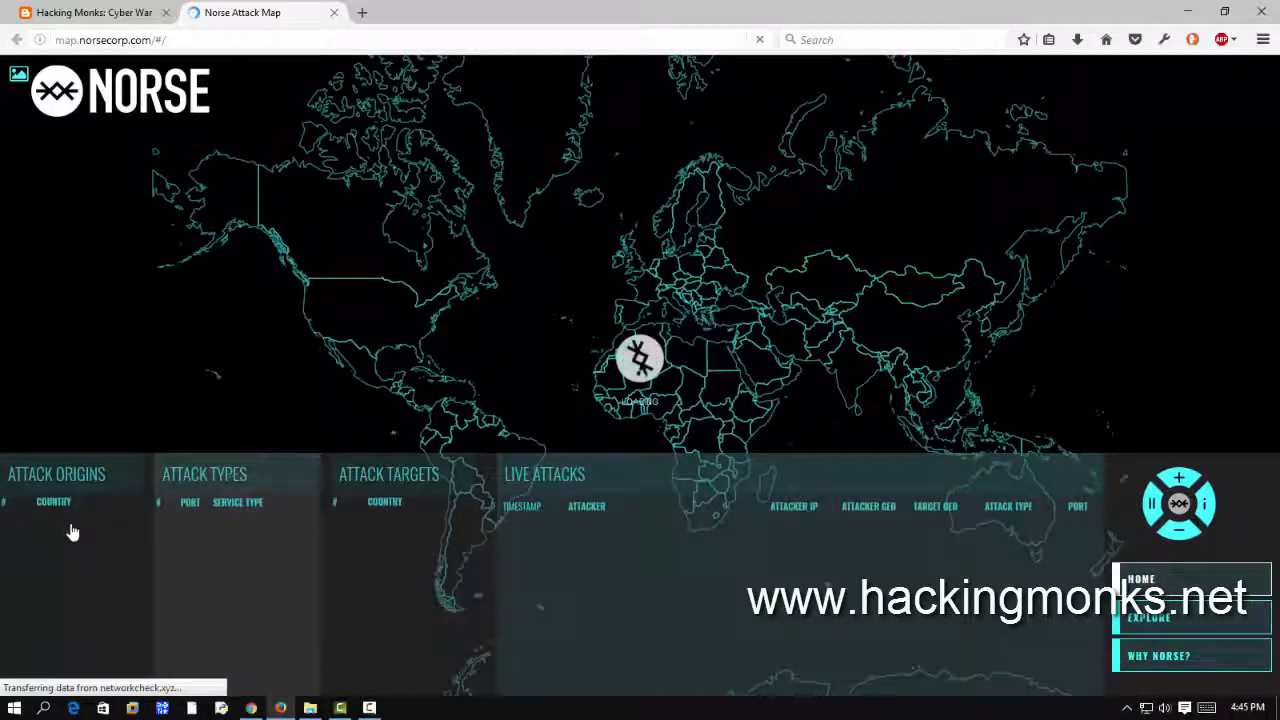
mouse_move(56, 596)
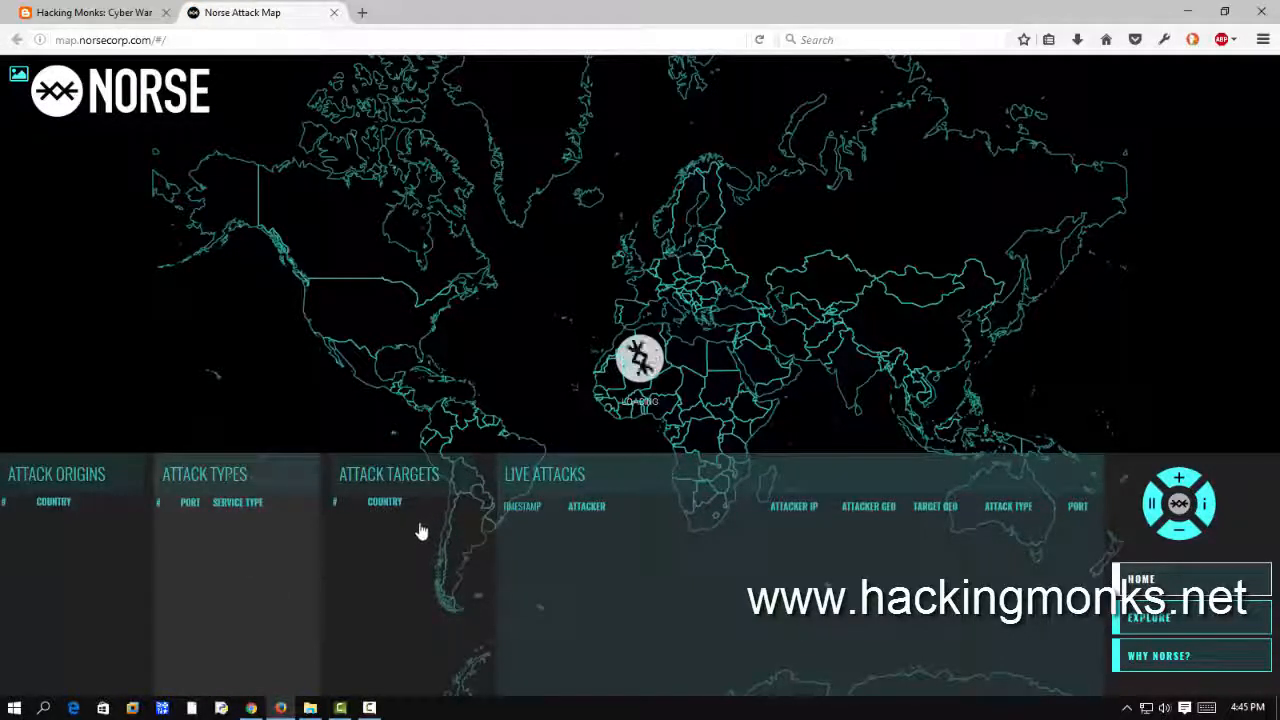
mouse_move(560, 556)
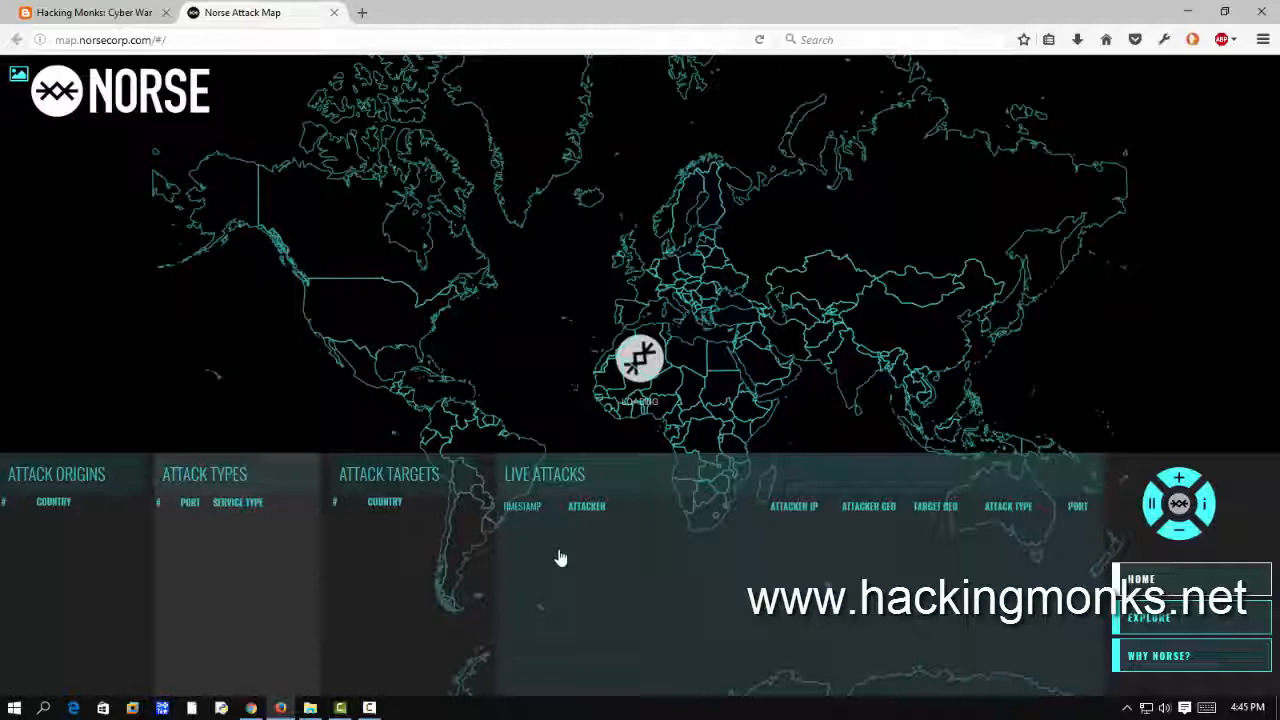
mouse_move(820, 532)
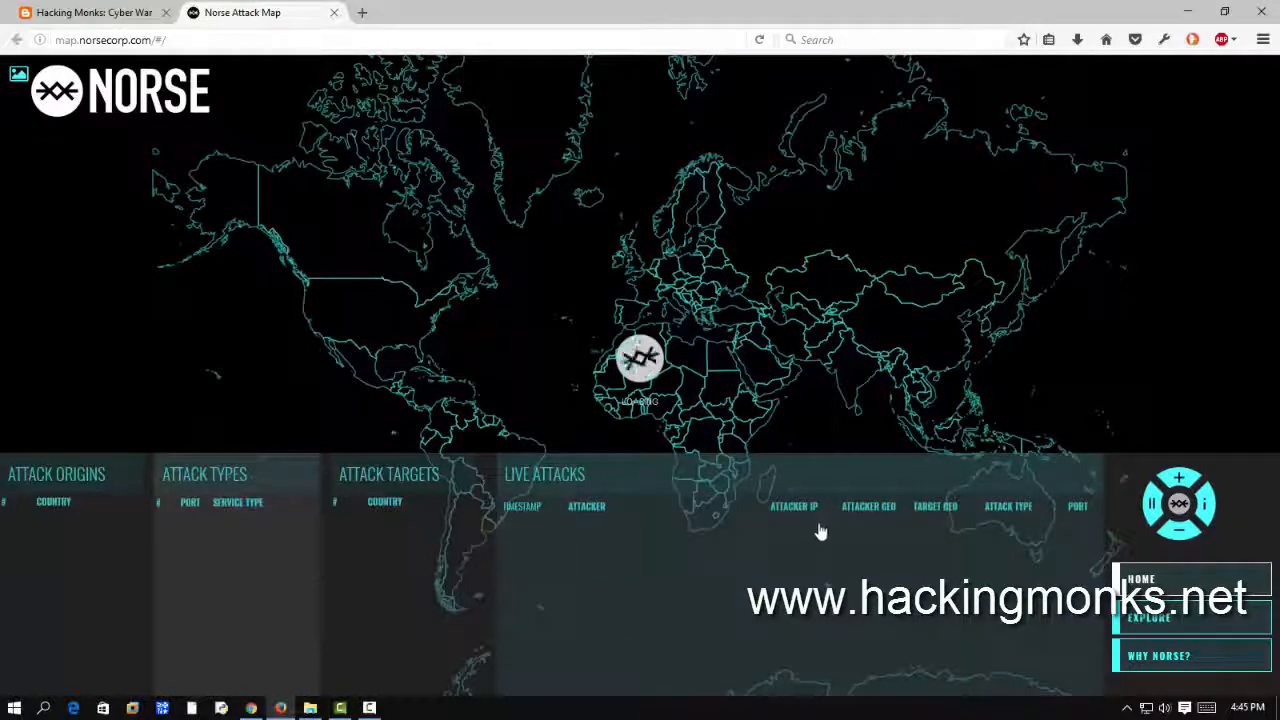
mouse_move(878, 610)
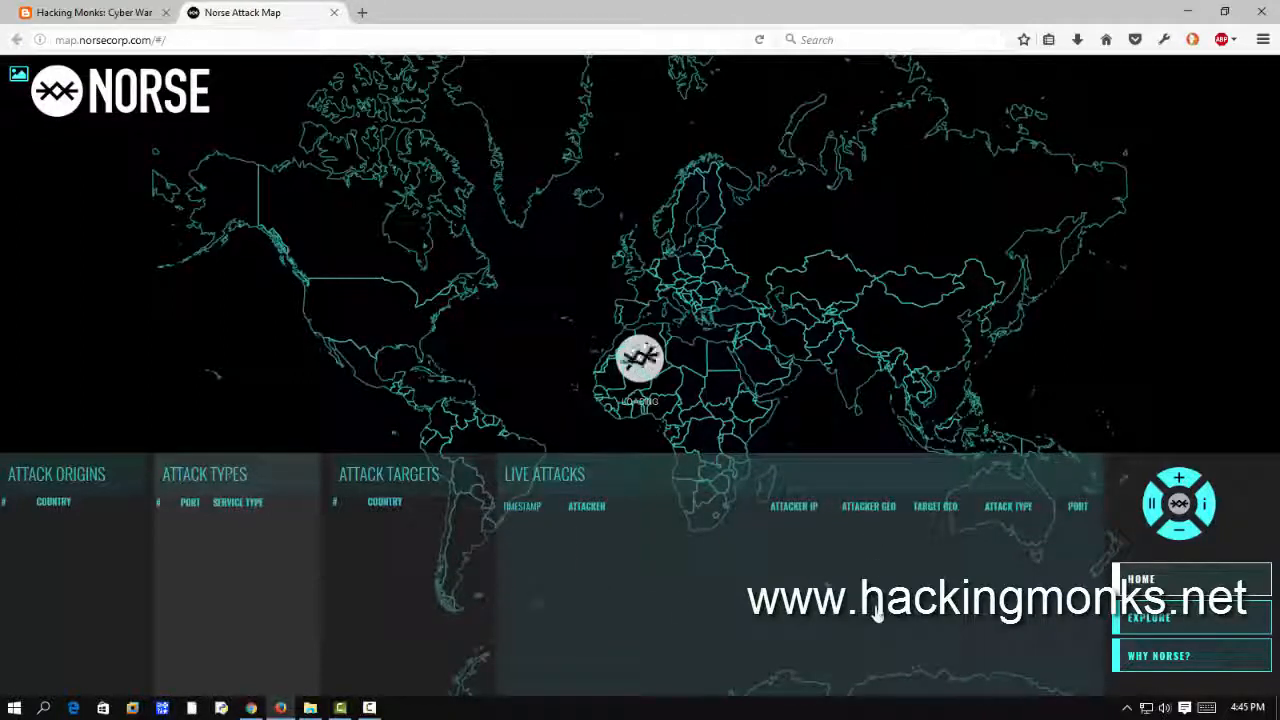
mouse_move(944, 548)
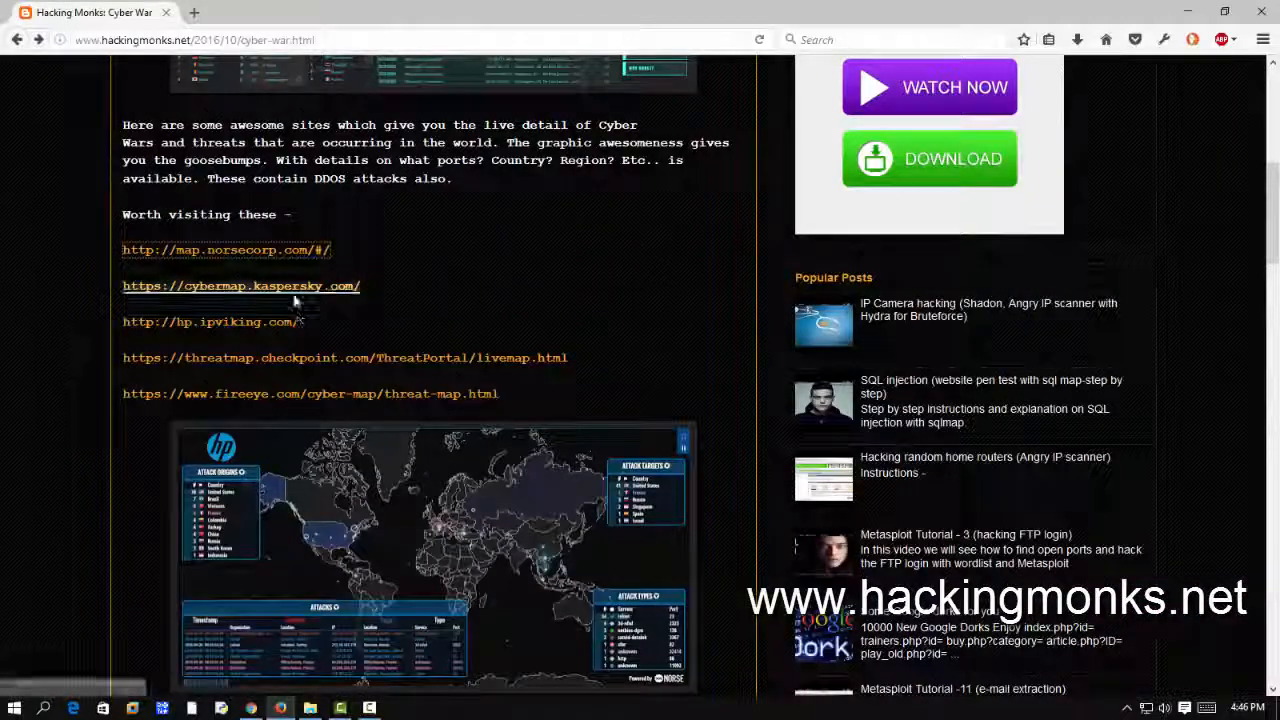
right_click(210, 320)
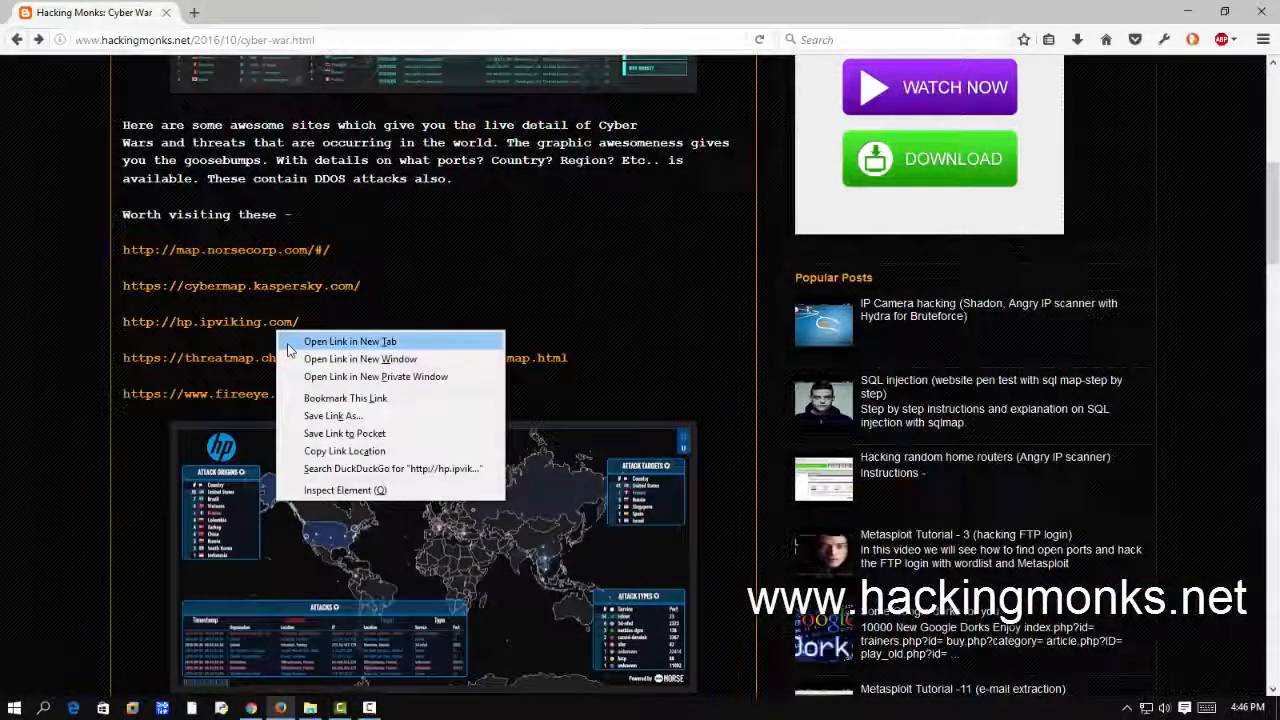
left_click(348, 340)
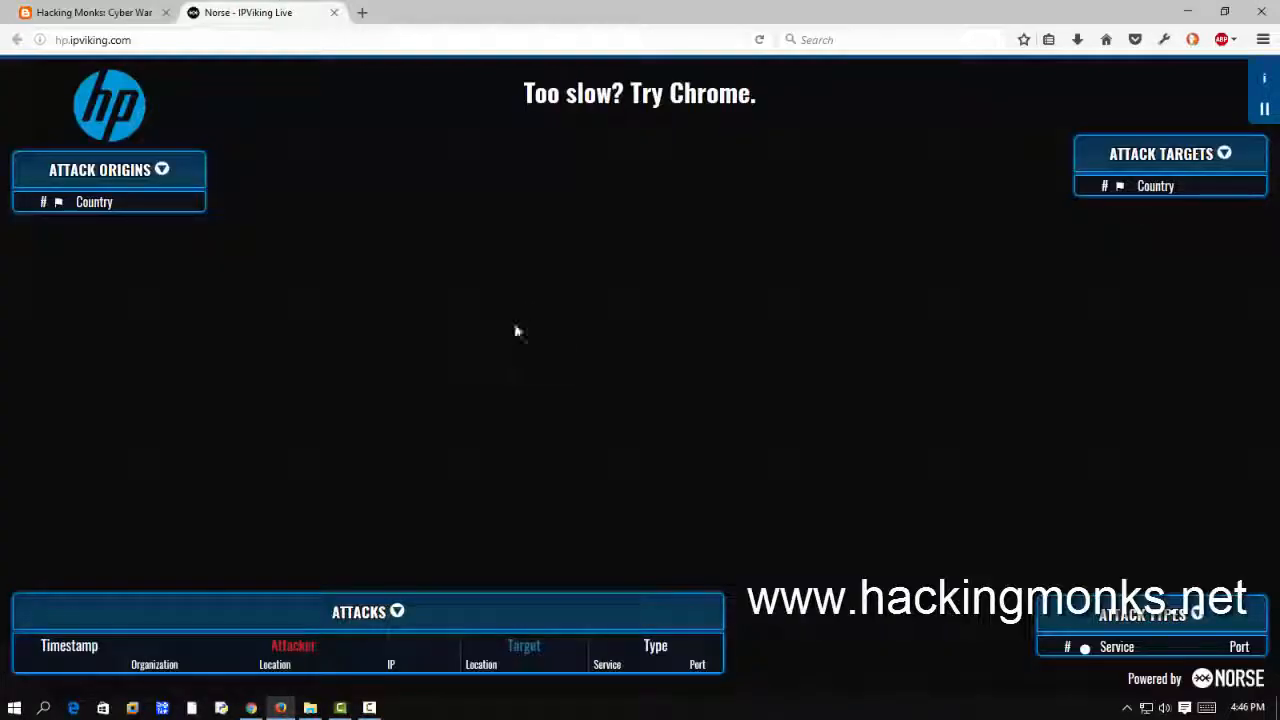
mouse_move(750, 444)
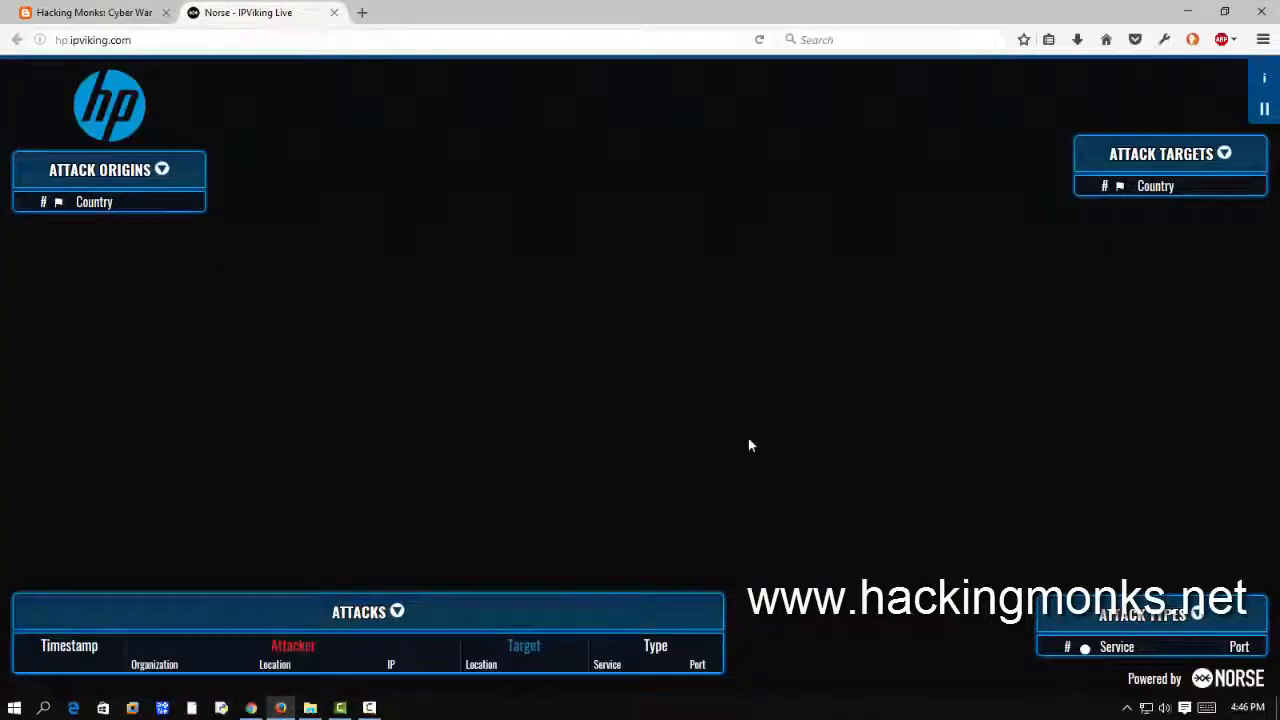
mouse_move(1010, 428)
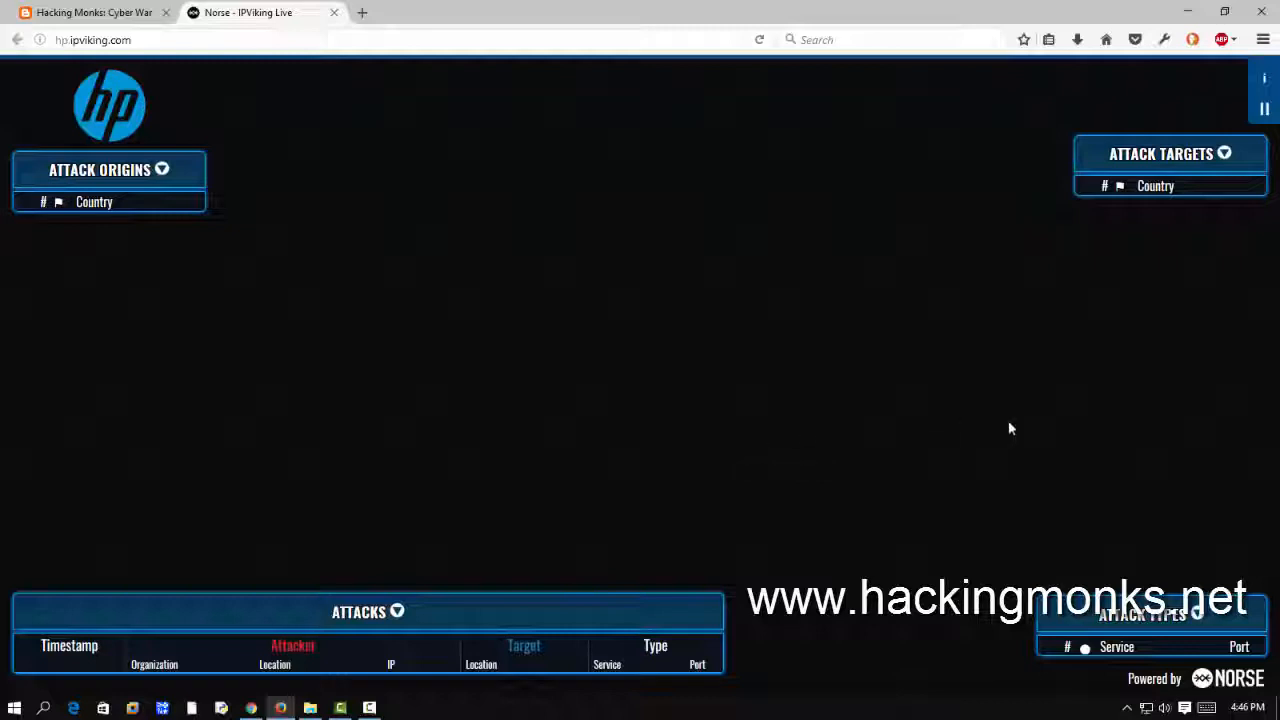
mouse_move(736, 380)
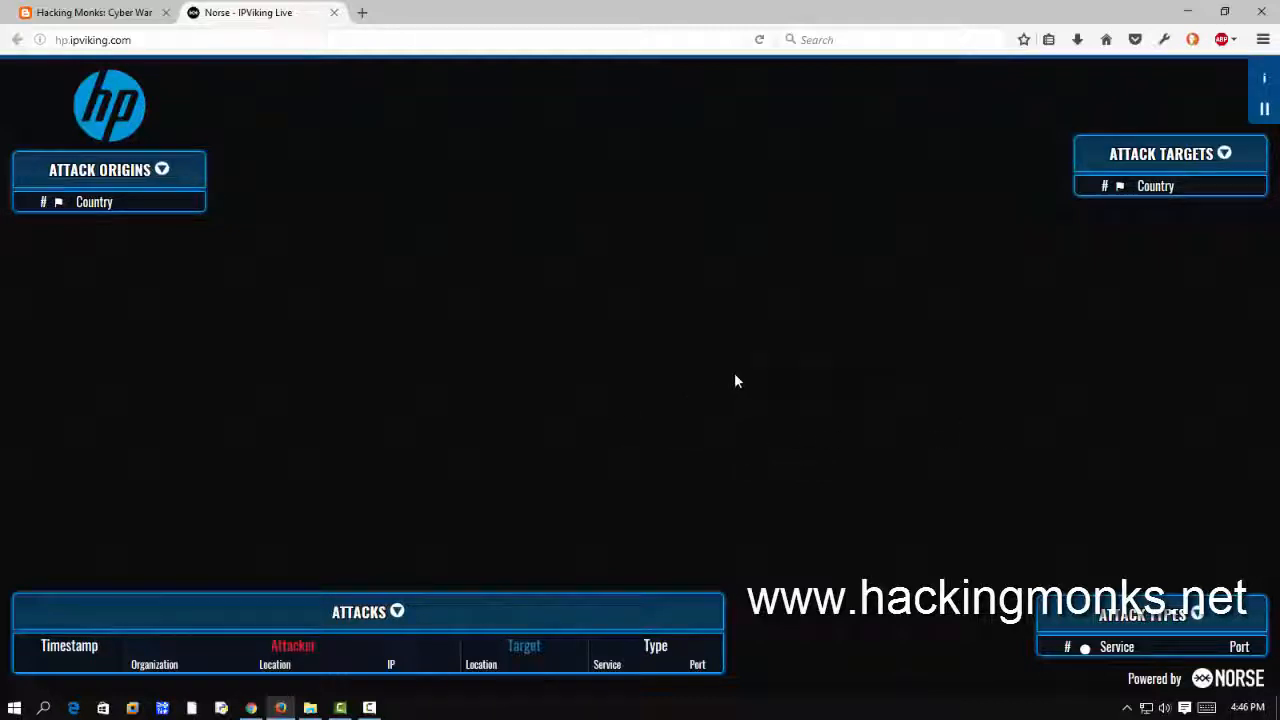
mouse_move(752, 442)
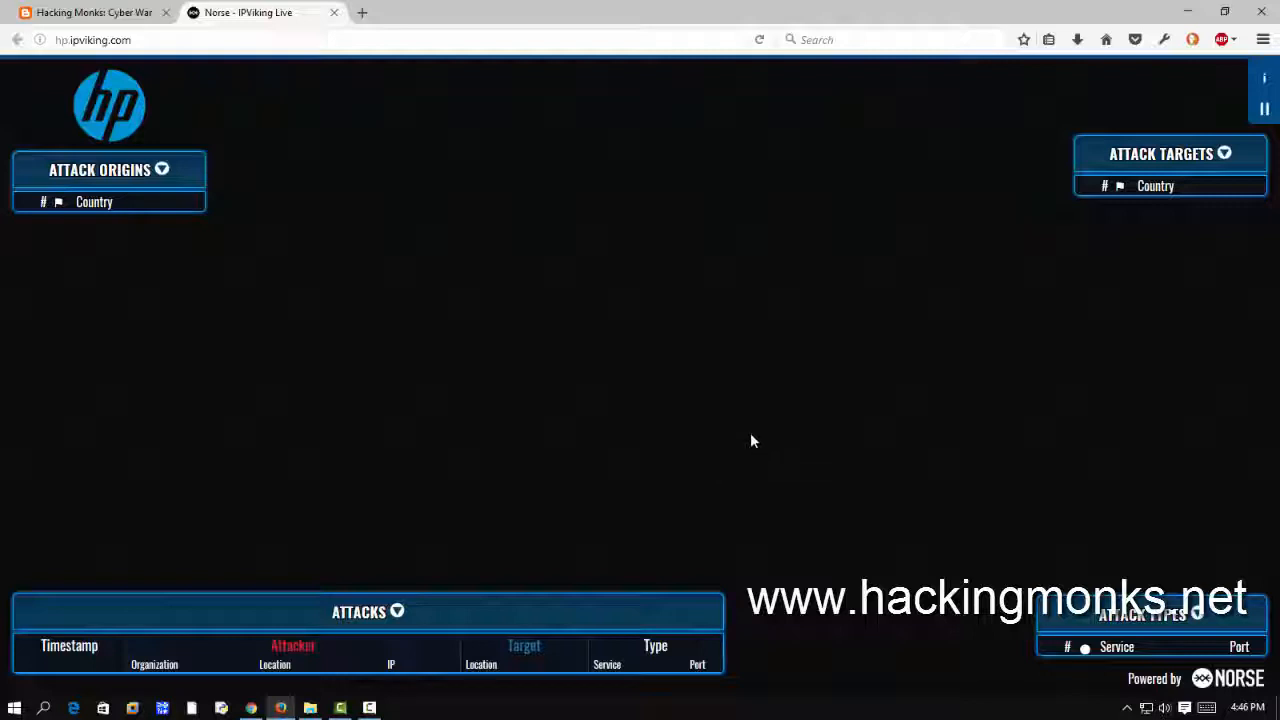
mouse_move(688, 380)
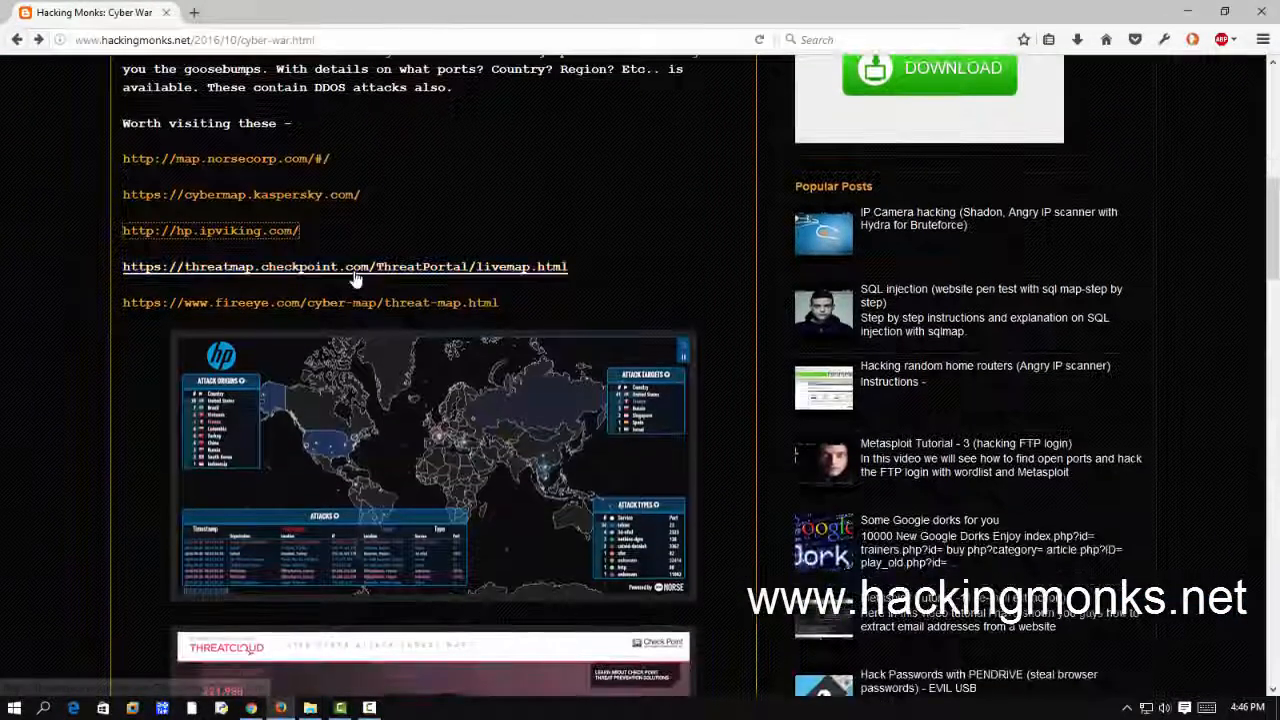
left_click(344, 266)
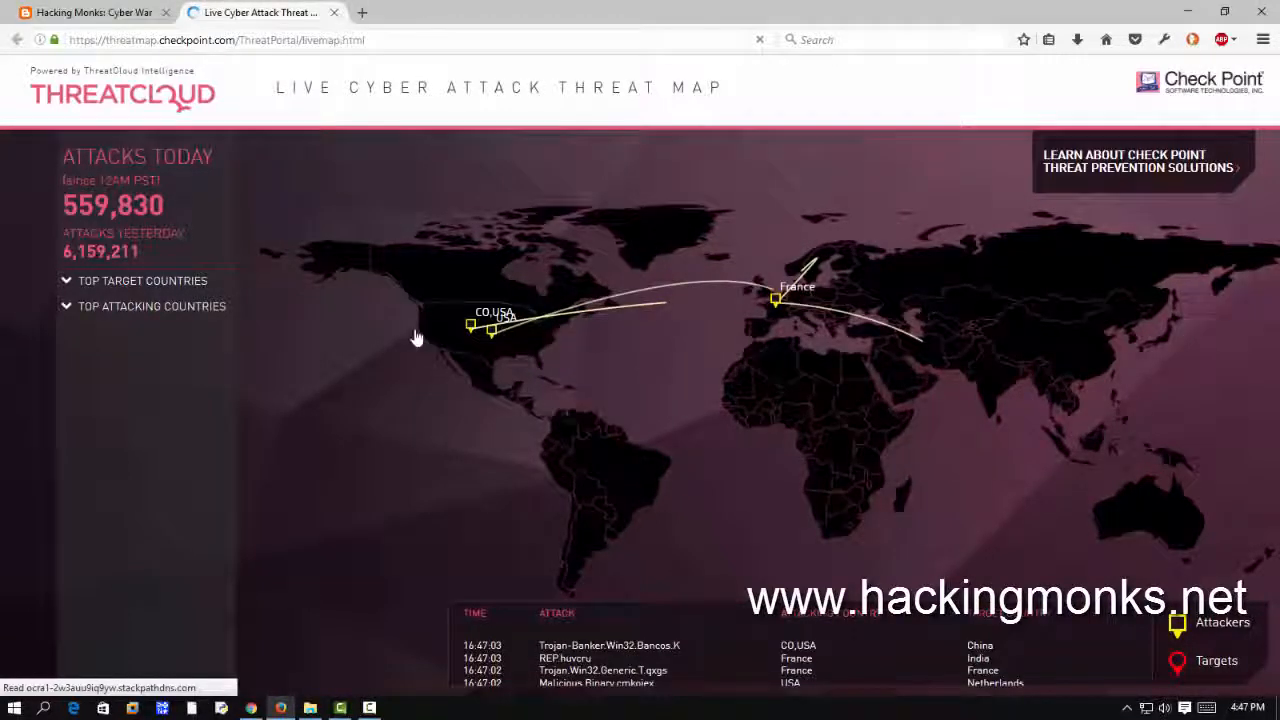
mouse_move(368, 300)
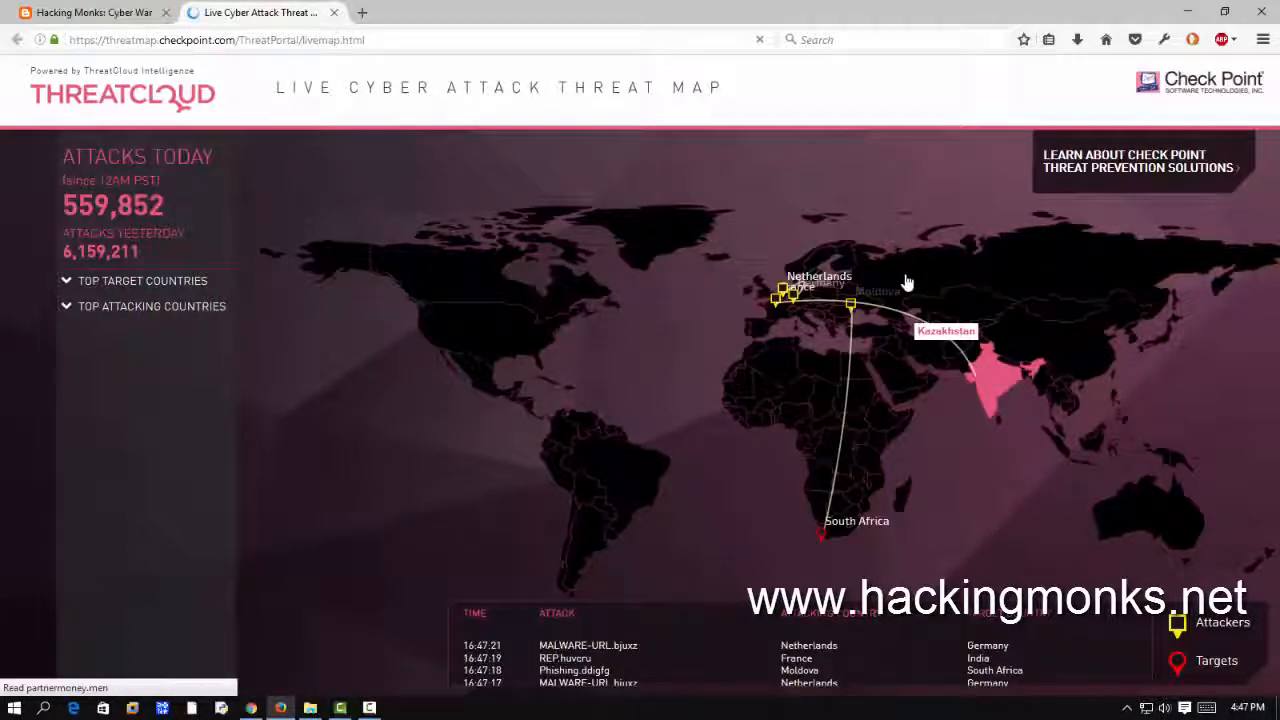
mouse_move(820, 544)
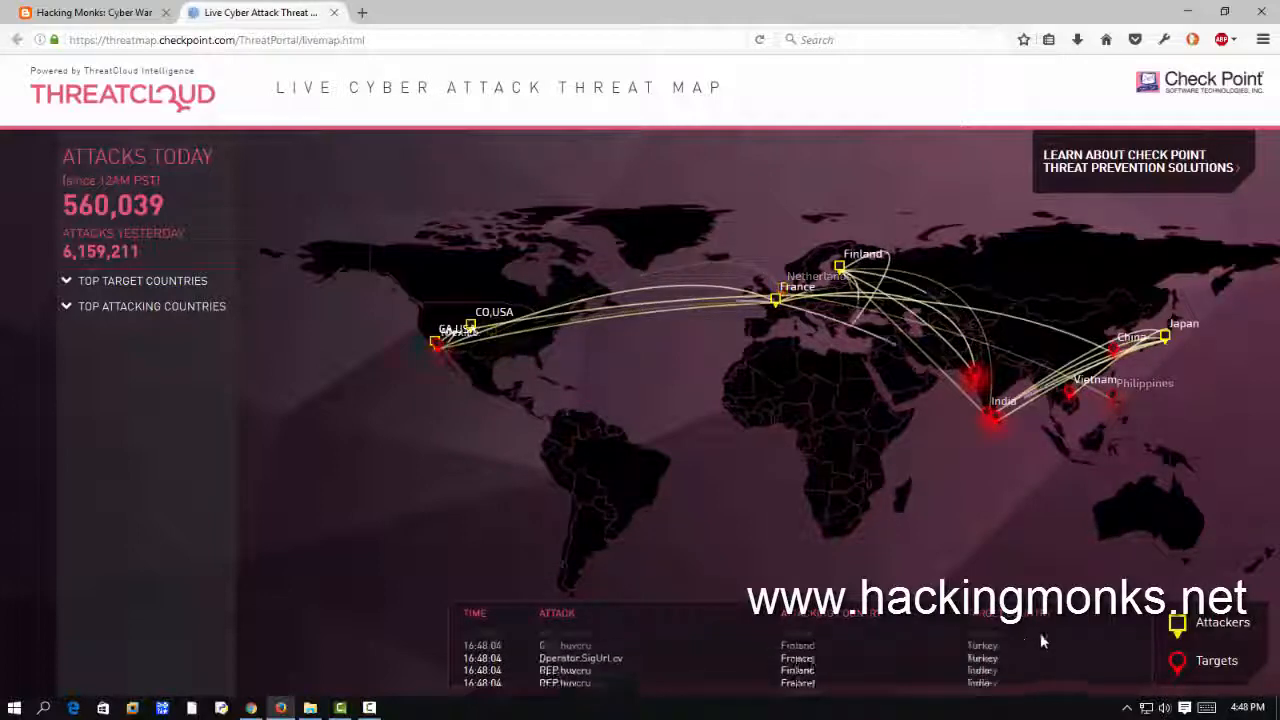
left_click(84, 12)
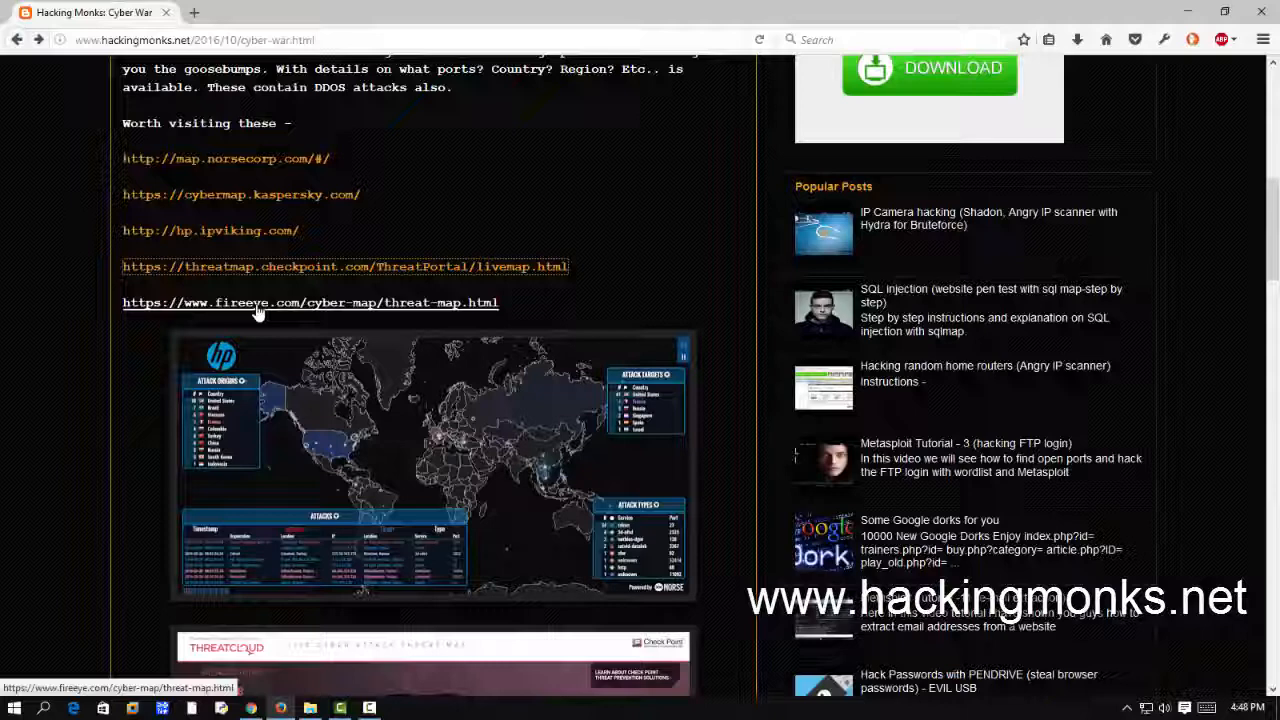
left_click(310, 302)
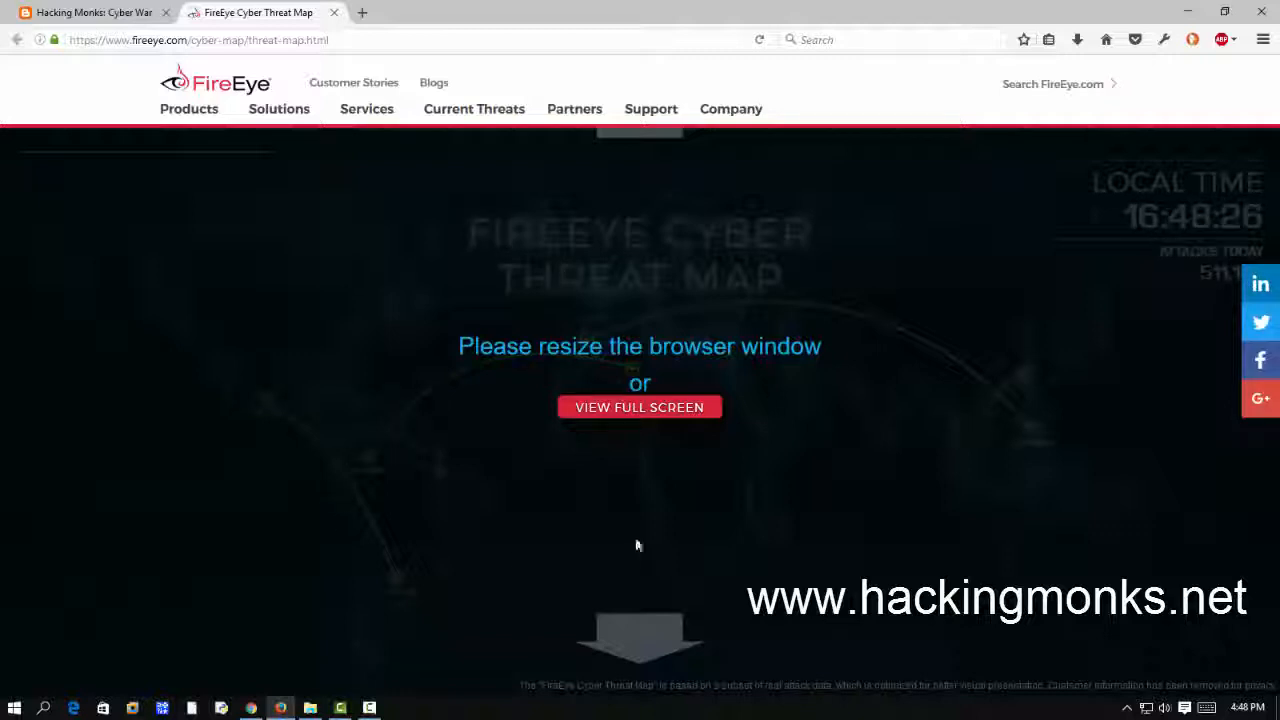
mouse_move(896, 436)
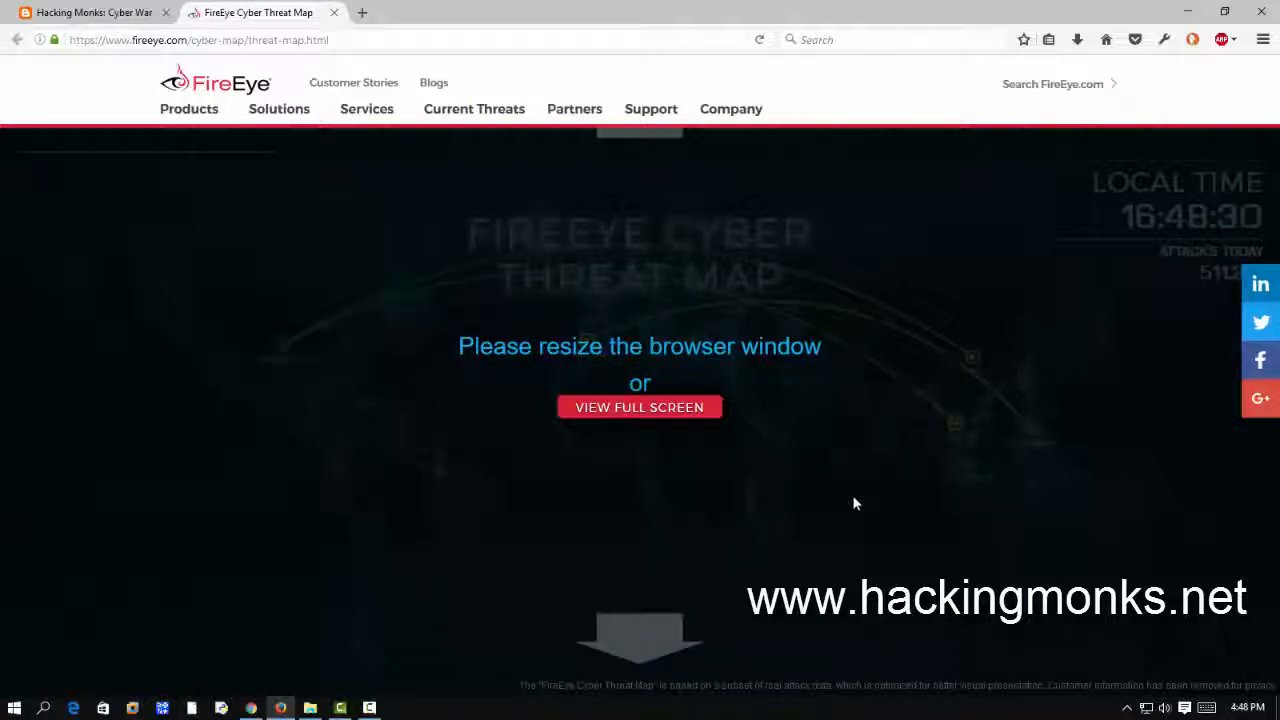
mouse_move(352, 76)
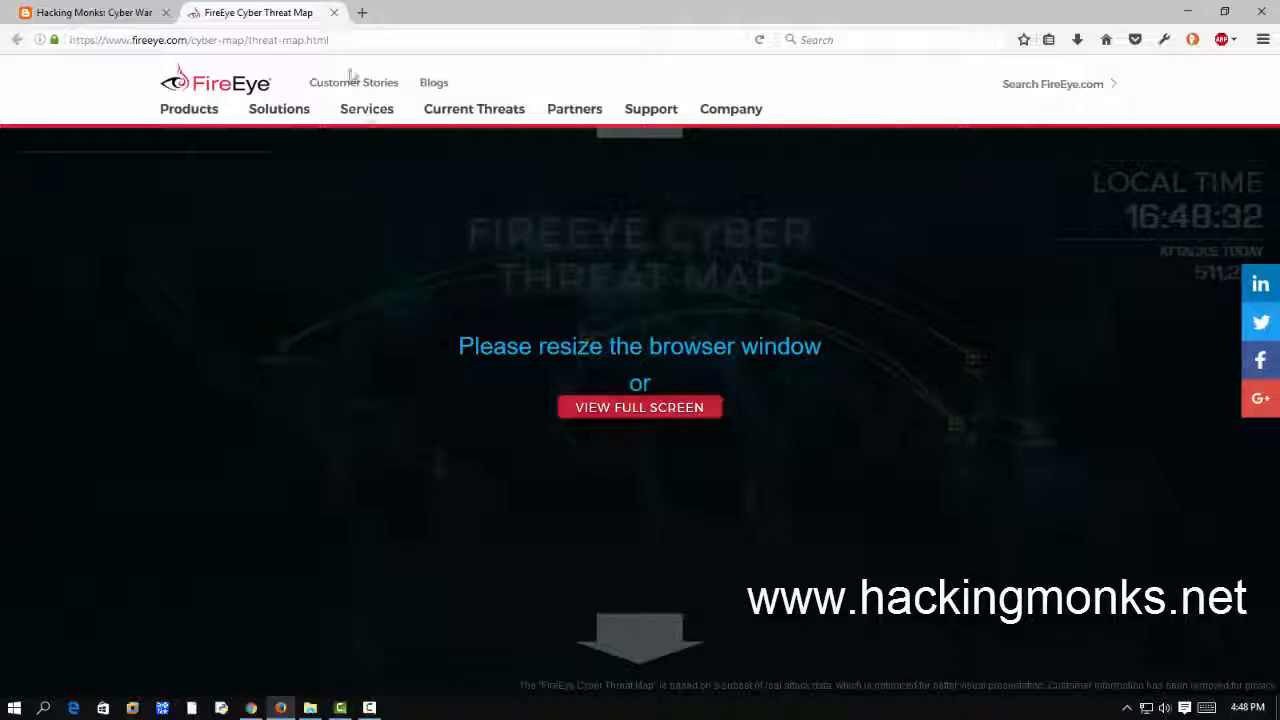
left_click(90, 12)
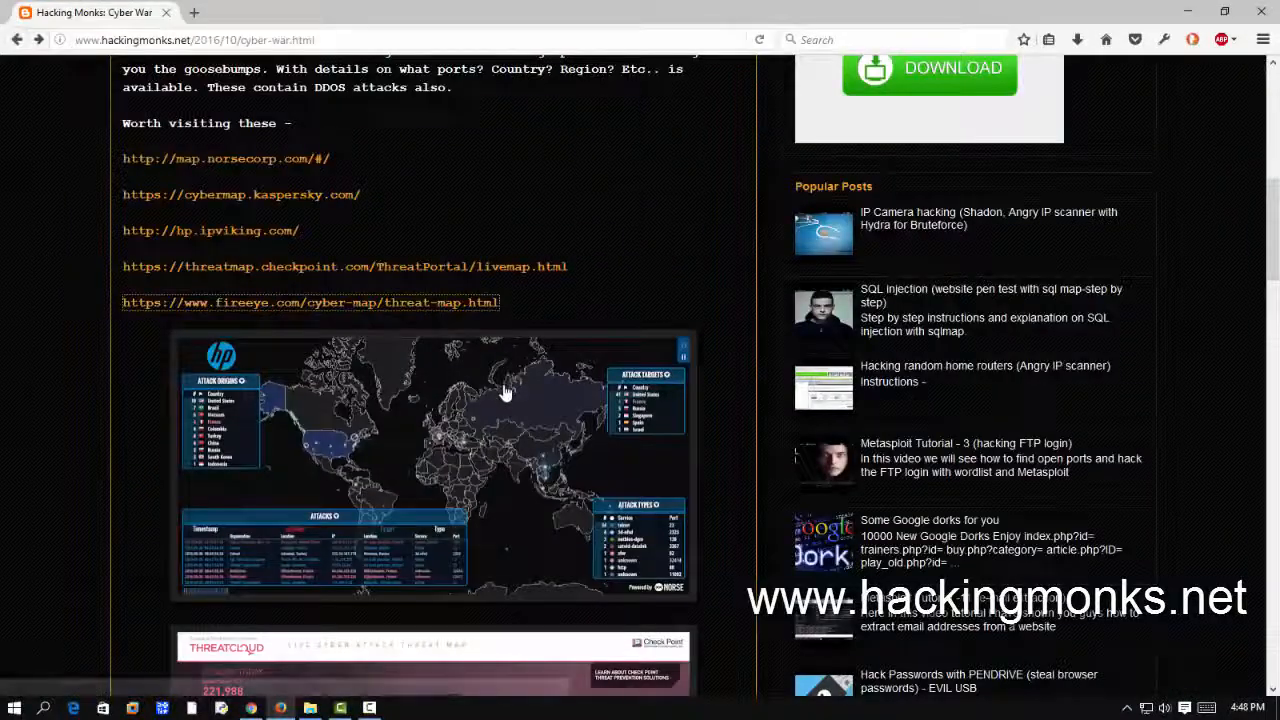
scroll("down", 3)
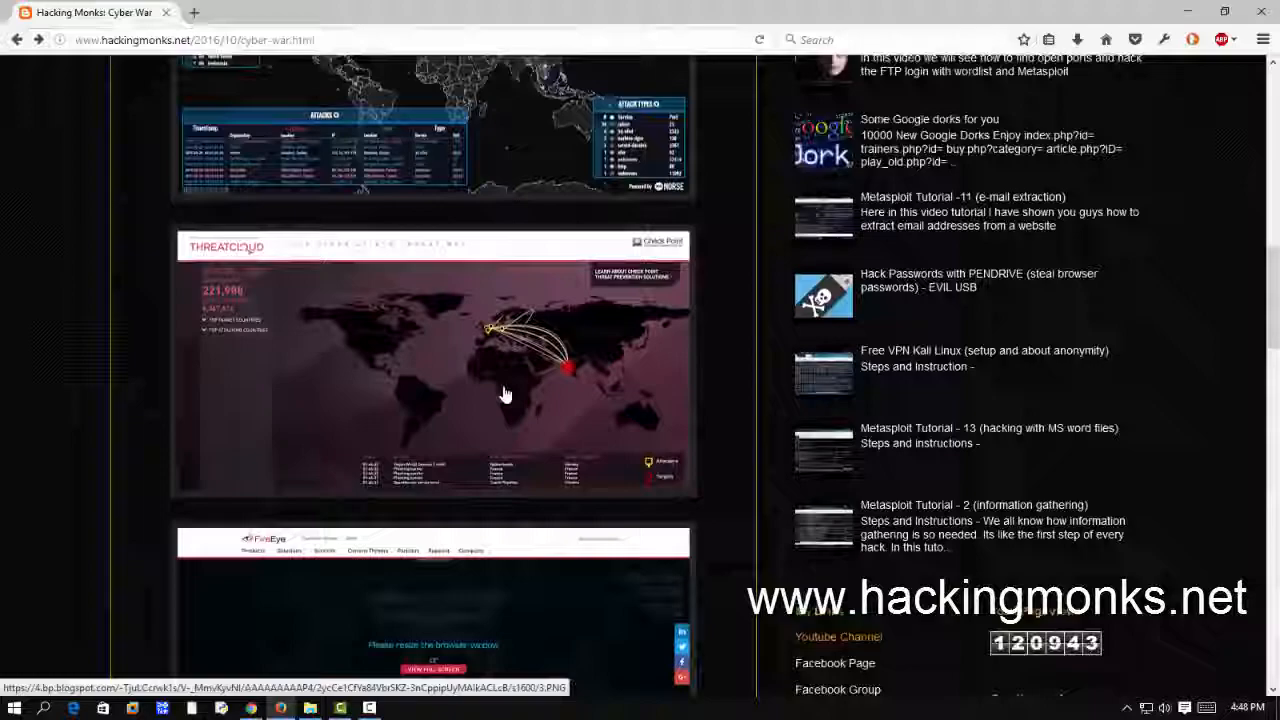
scroll("up", 3)
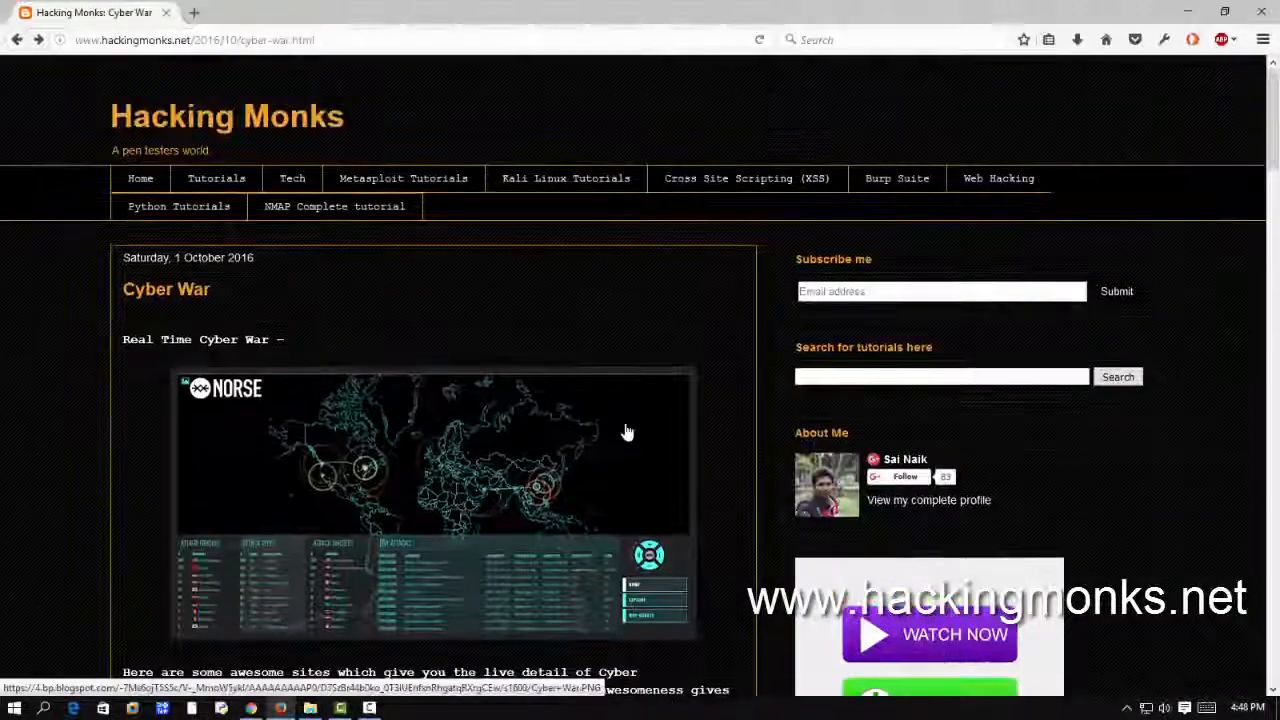
mouse_move(532, 376)
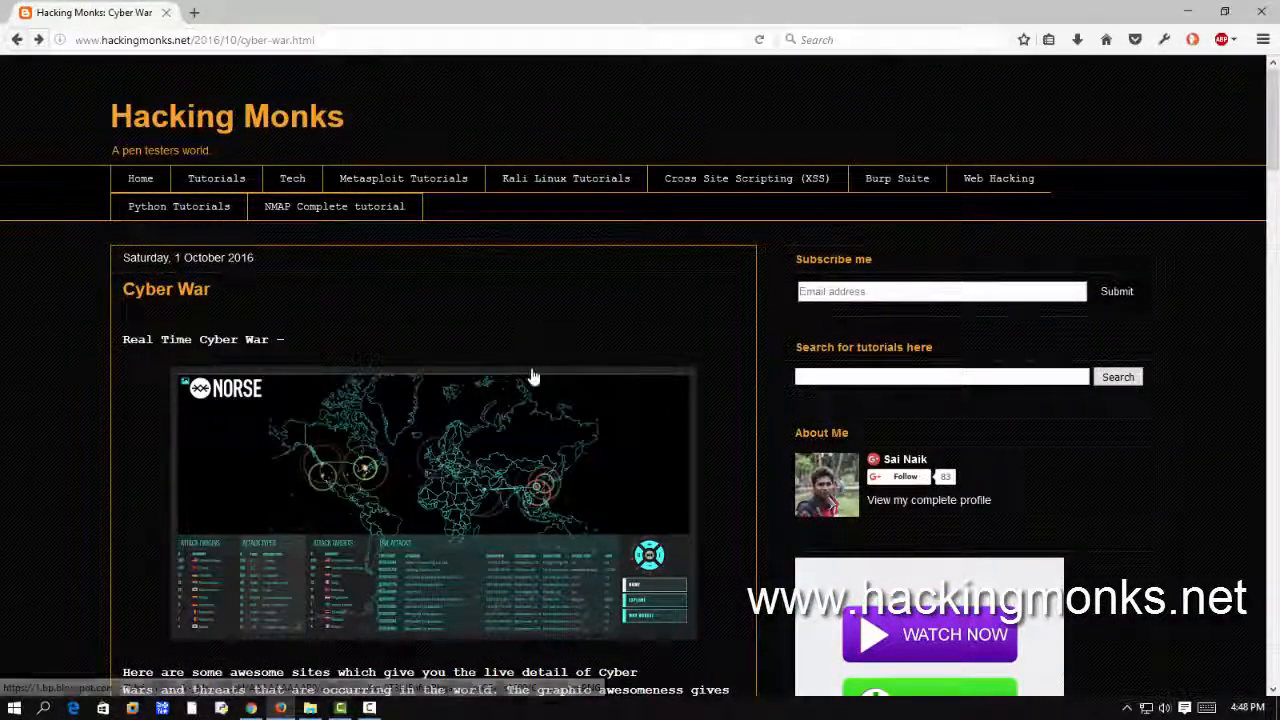